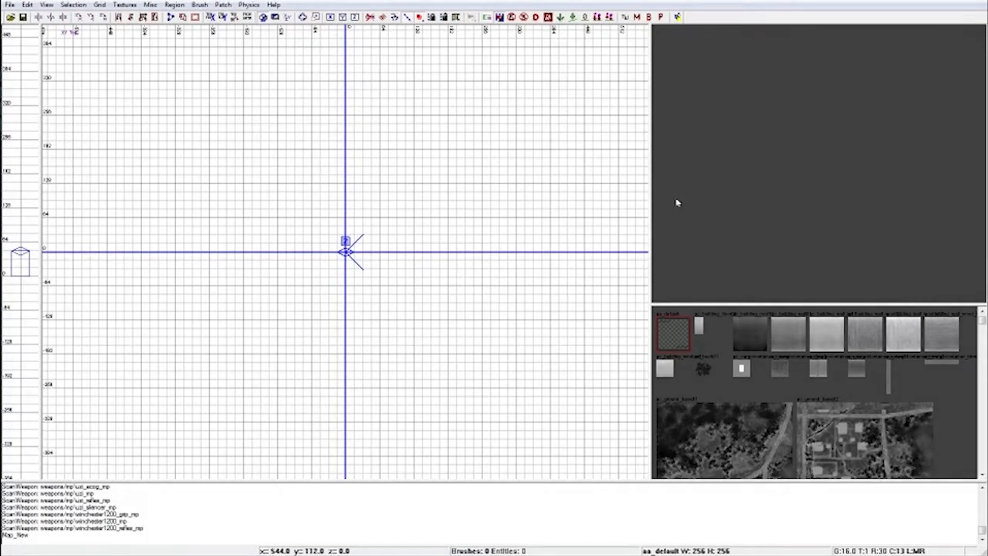
{"action": "mouse_move", "coordinate": [110, 300]}
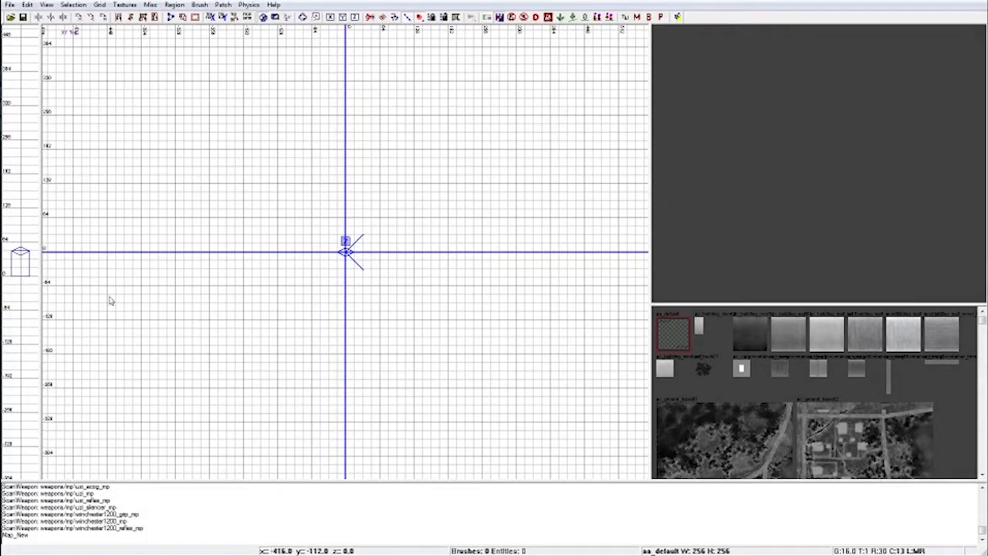
{"action": "mouse_move", "coordinate": [198, 148]}
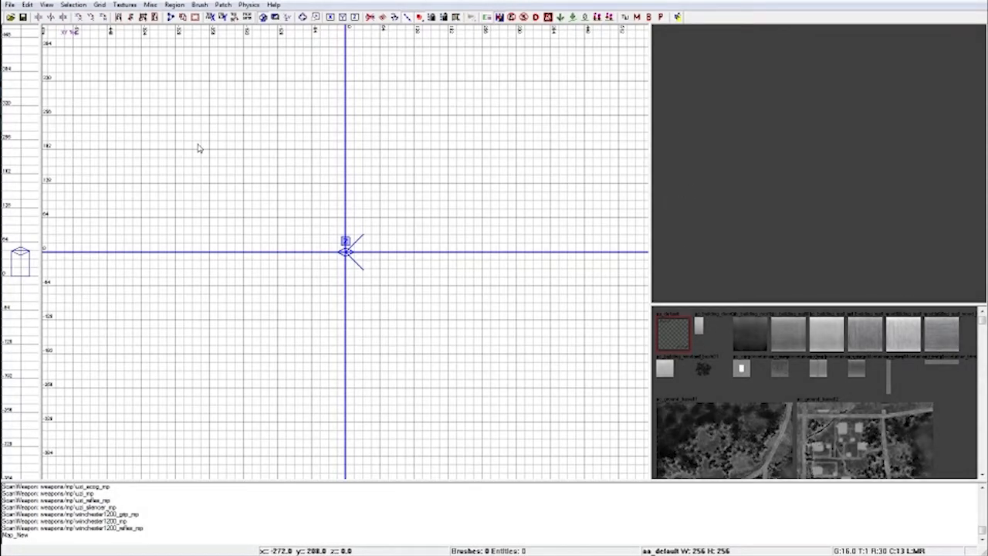
{"action": "mouse_move", "coordinate": [290, 114]}
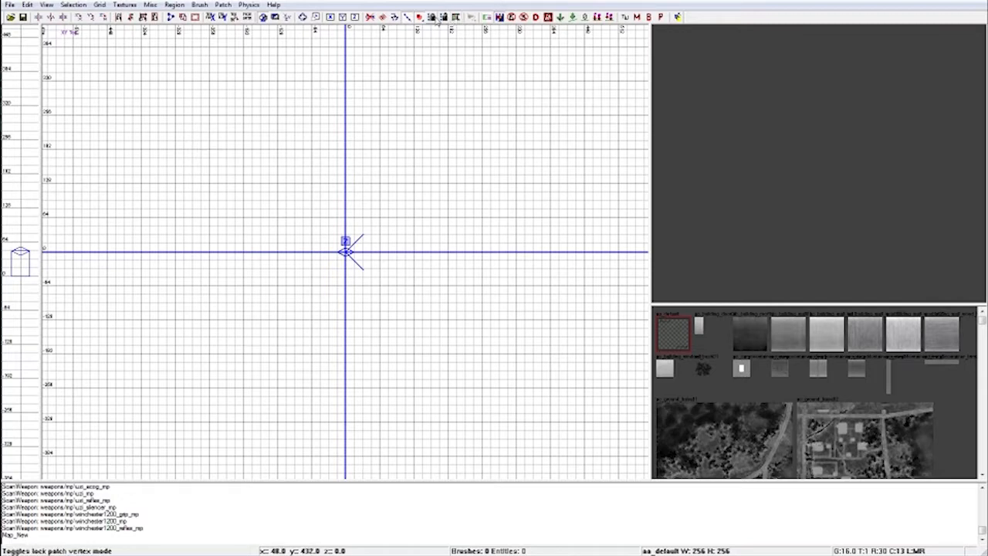
{"action": "mouse_move", "coordinate": [443, 17]}
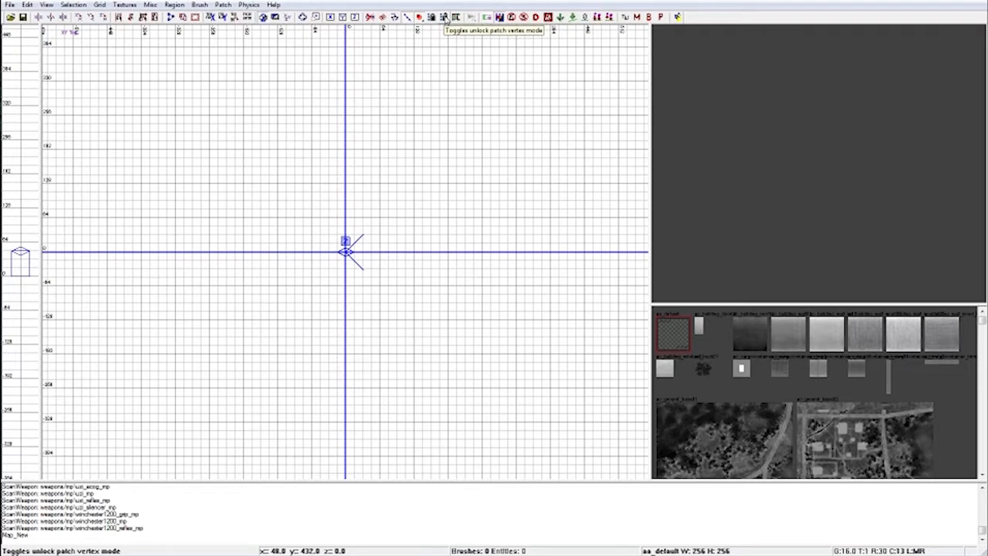
{"action": "mouse_move", "coordinate": [560, 17]}
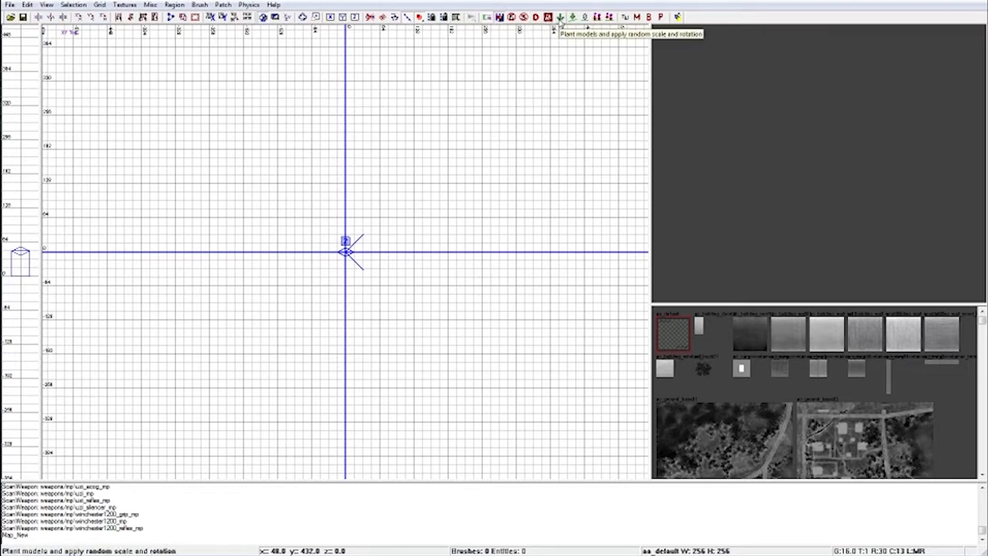
{"action": "mouse_move", "coordinate": [144, 125]}
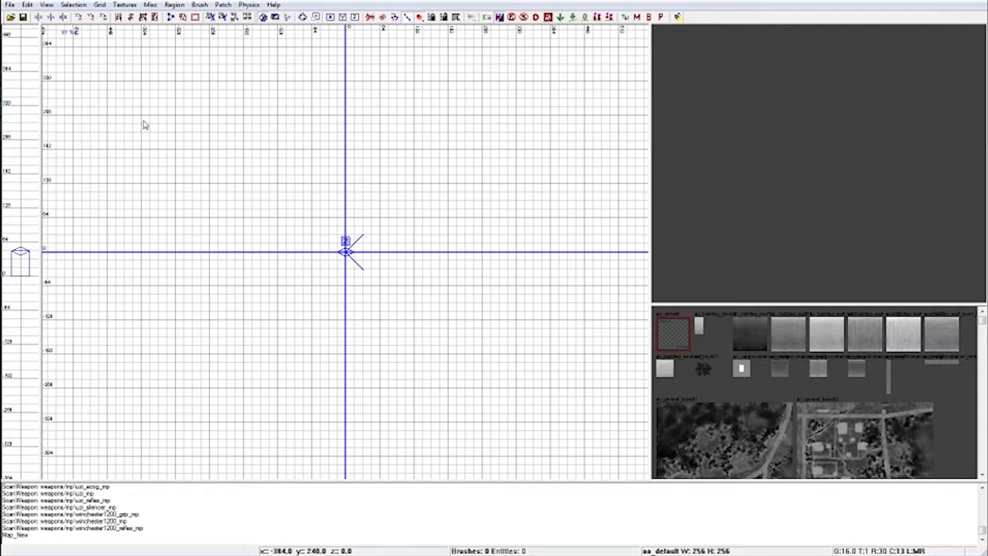
{"action": "mouse_move", "coordinate": [633, 207]}
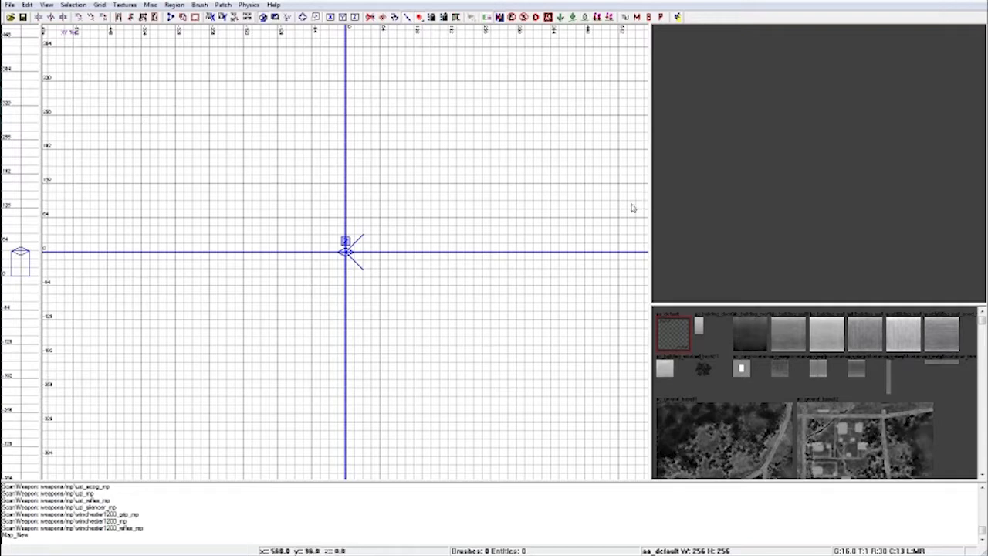
{"action": "mouse_move", "coordinate": [146, 101]}
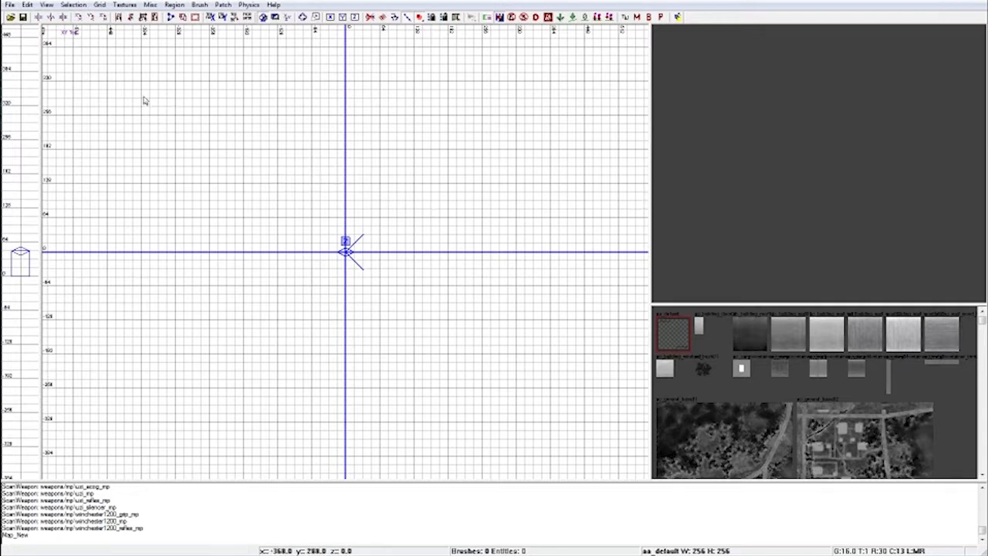
{"action": "mouse_move", "coordinate": [211, 125]}
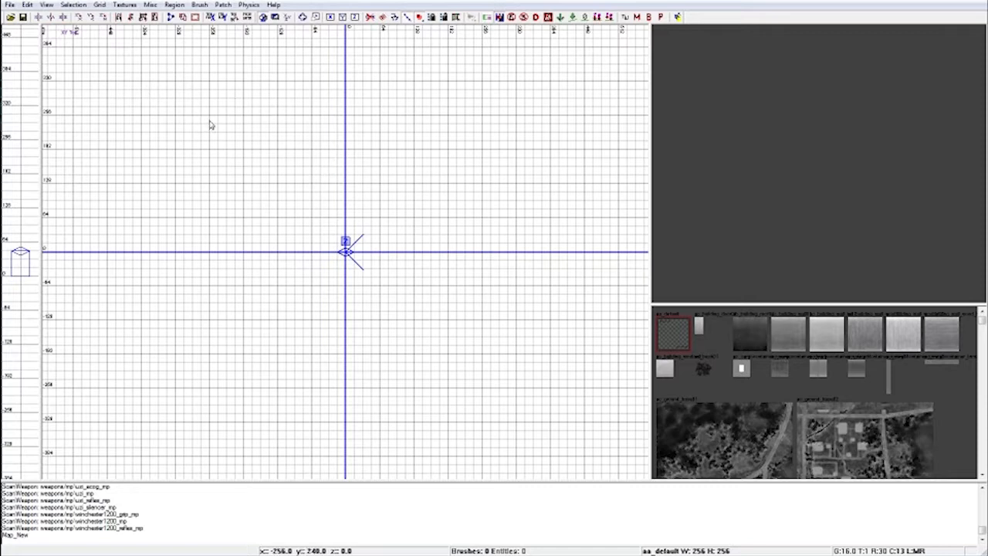
Drag out a brush in the top view and stretch it to a roughly 512×512 floor around the origin
{"action": "left_click_drag", "start_coordinate": [209, 116], "coordinate": [248, 150]}
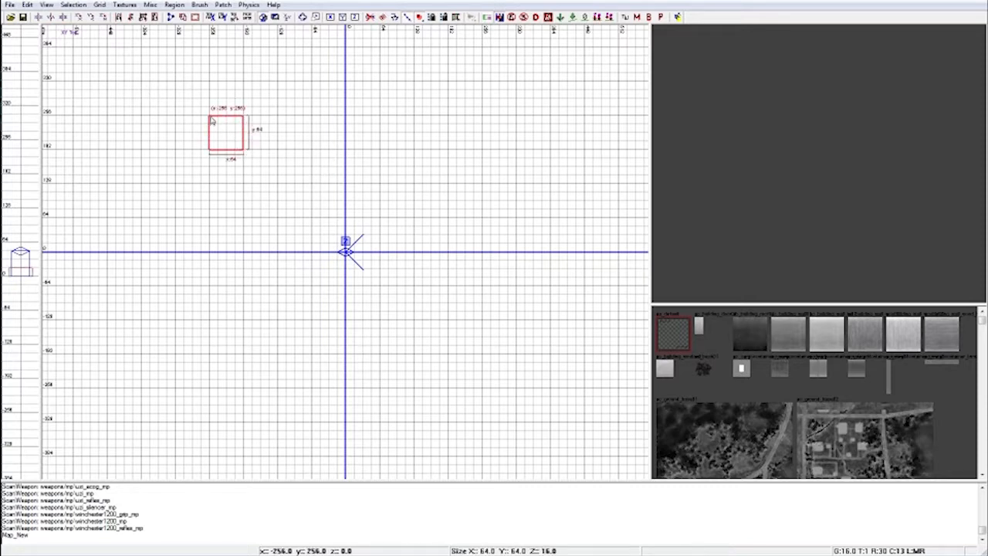
{"action": "left_click_drag", "start_coordinate": [228, 151], "coordinate": [471, 390]}
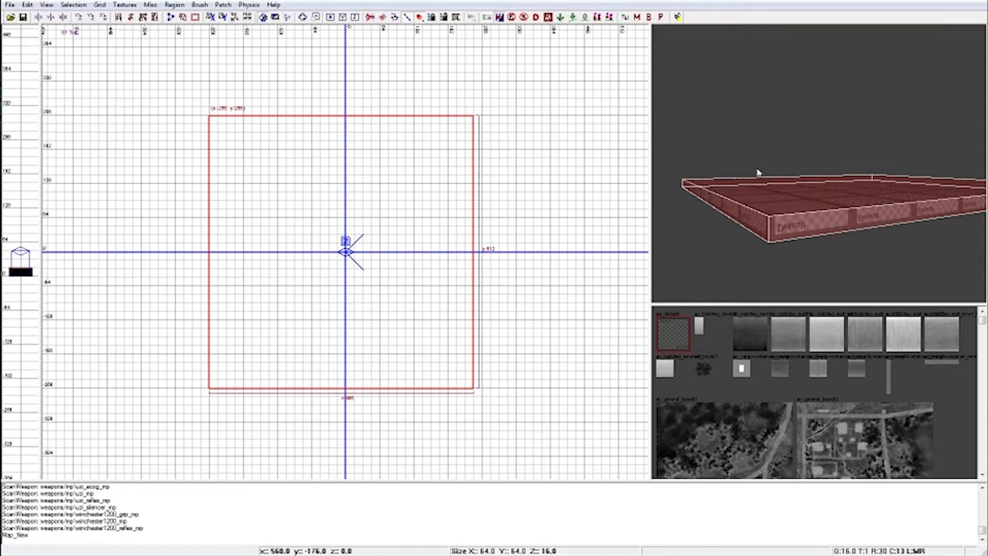
{"action": "mouse_move", "coordinate": [755, 165]}
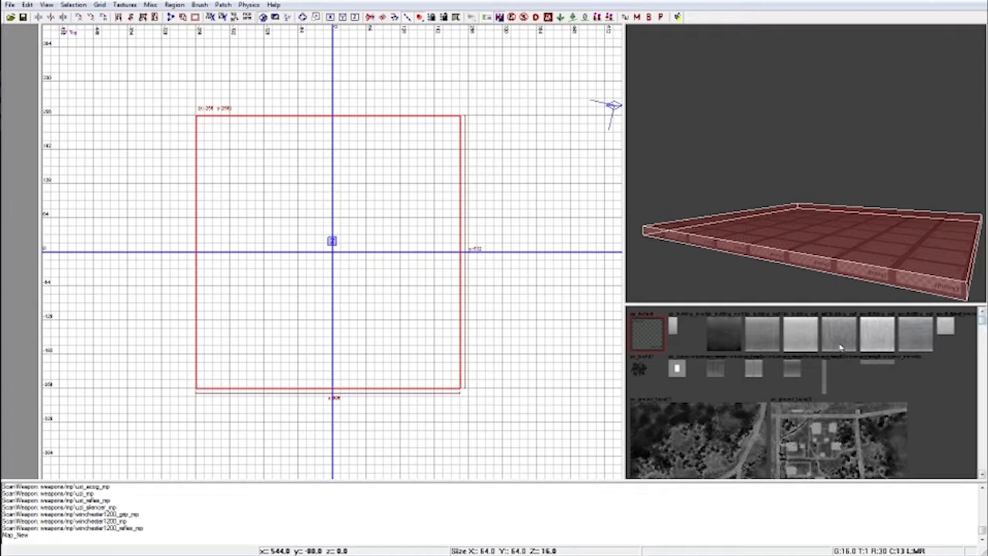
Apply the ac_building_wall01 texture to the selected floor slab
{"action": "left_click", "coordinate": [764, 332]}
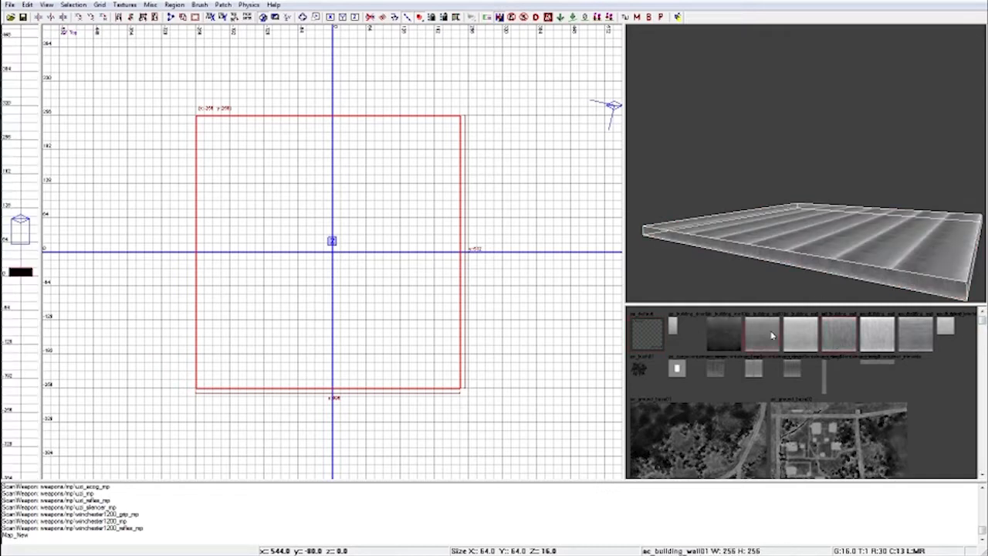
{"action": "left_click", "coordinate": [764, 332]}
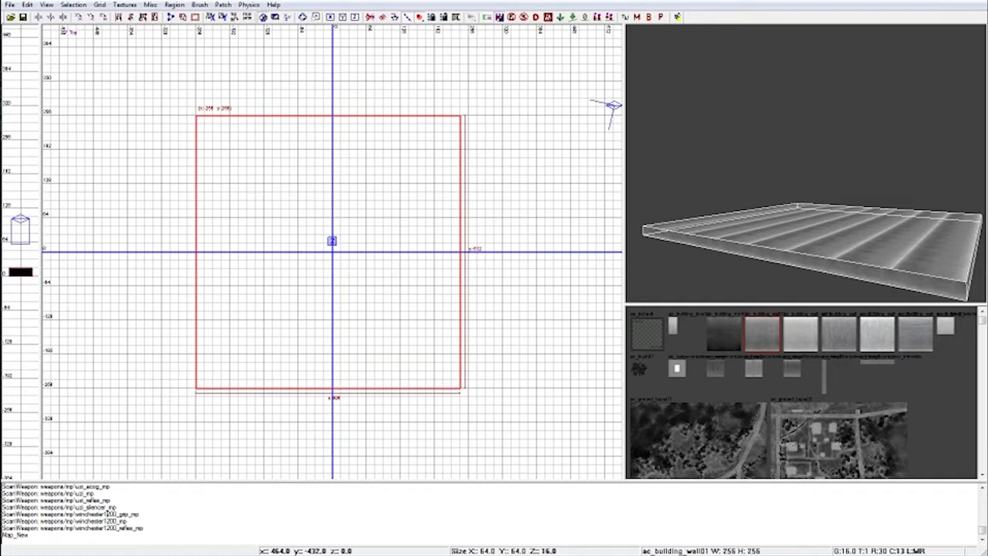
{"action": "mouse_move", "coordinate": [475, 396]}
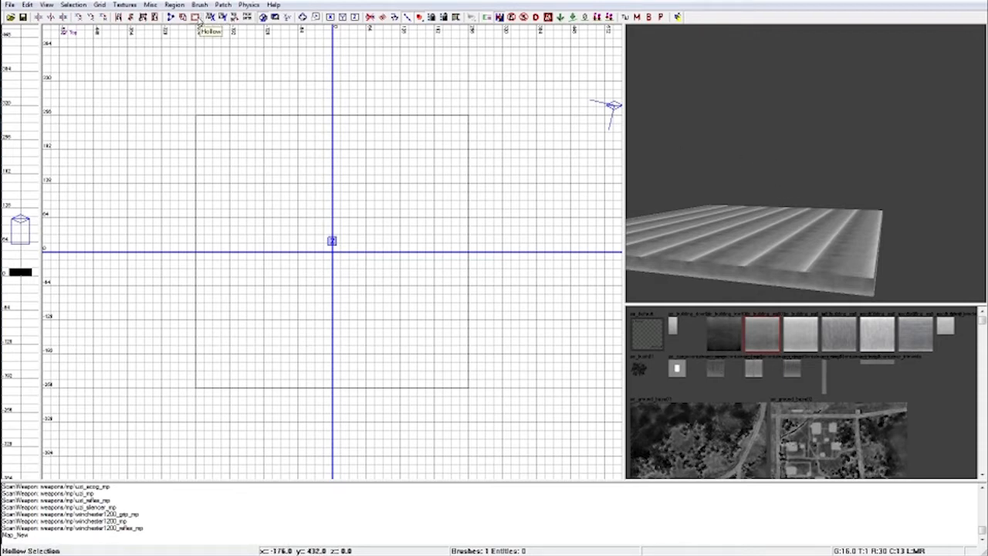
{"action": "left_click_drag", "start_coordinate": [197, 116], "coordinate": [473, 394]}
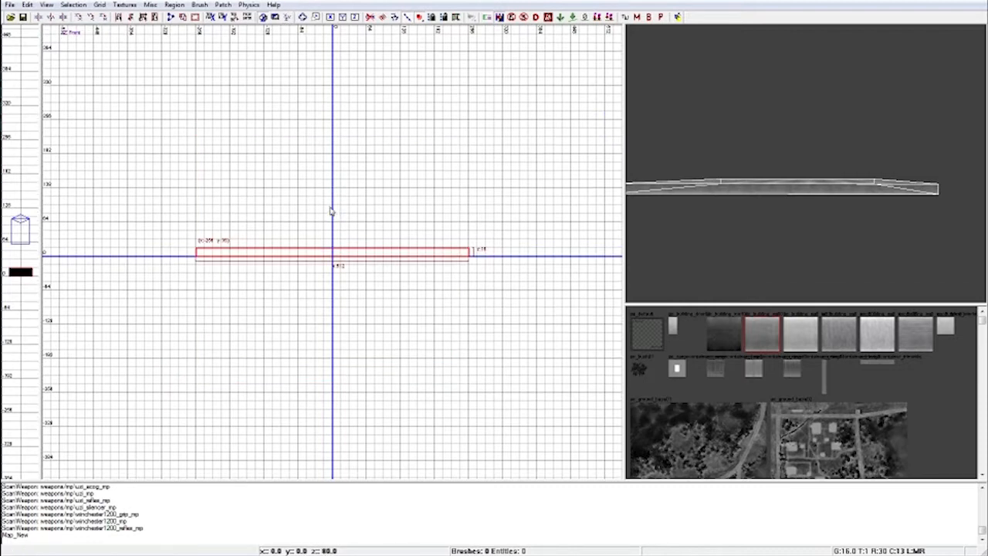
{"action": "mouse_move", "coordinate": [289, 22]}
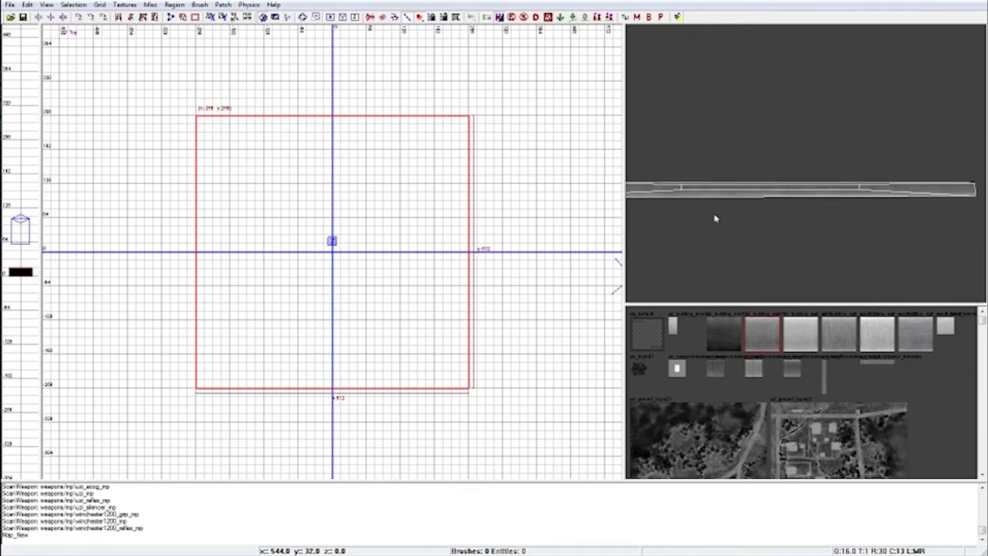
{"action": "mouse_move", "coordinate": [290, 17]}
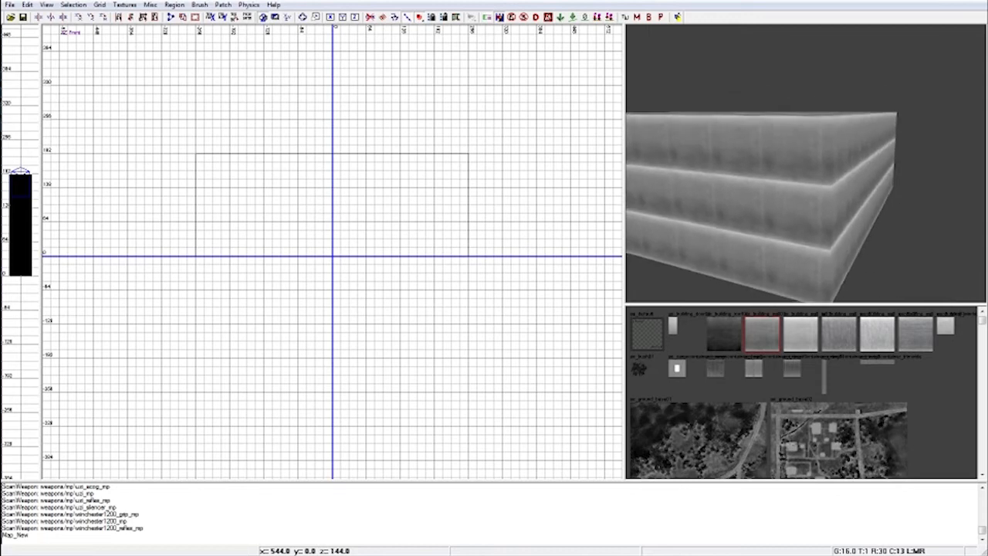
Stretch the slab's top edge up to about 144 units in the front view
{"action": "left_click_drag", "start_coordinate": [772, 231], "coordinate": [734, 177]}
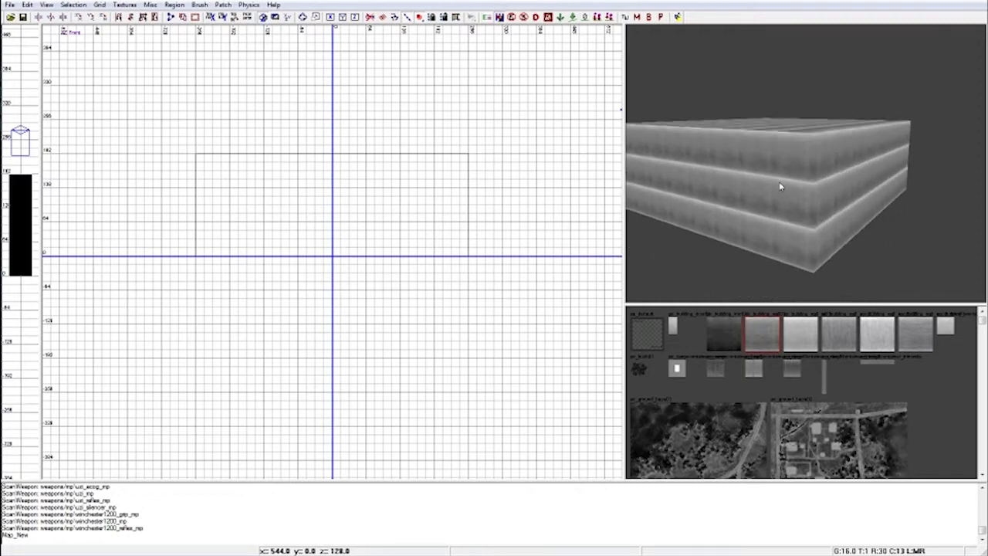
{"action": "mouse_move", "coordinate": [768, 170]}
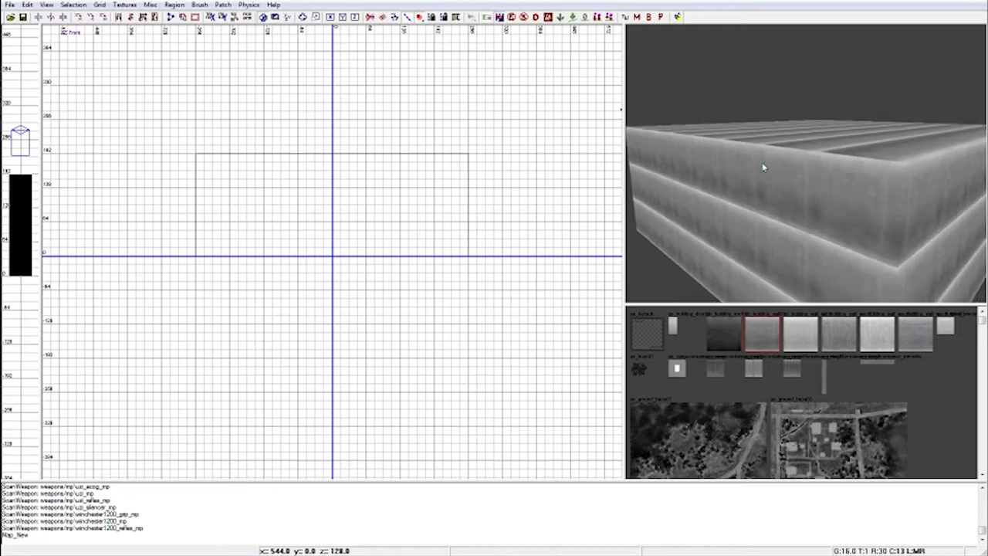
{"action": "left_click", "coordinate": [756, 167]}
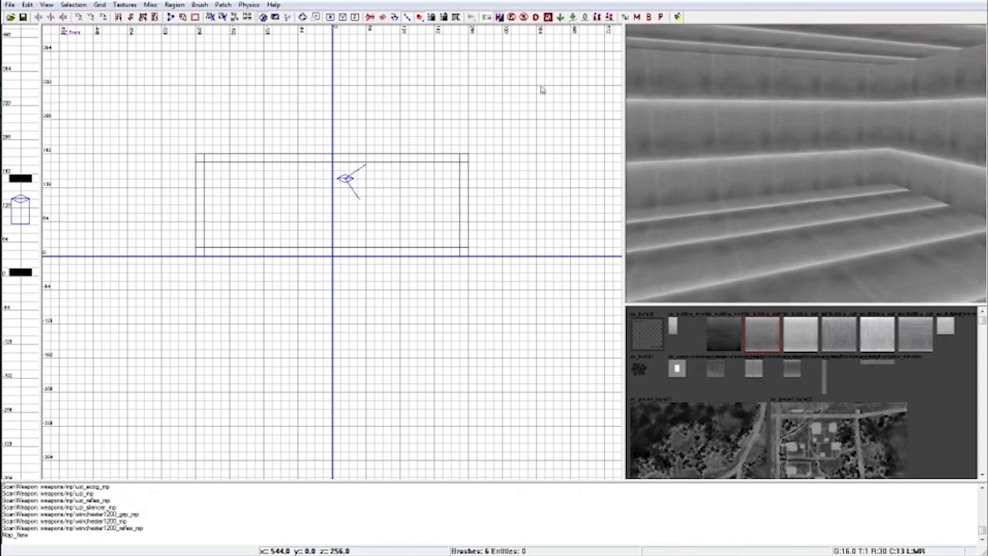
{"action": "mouse_move", "coordinate": [274, 17]}
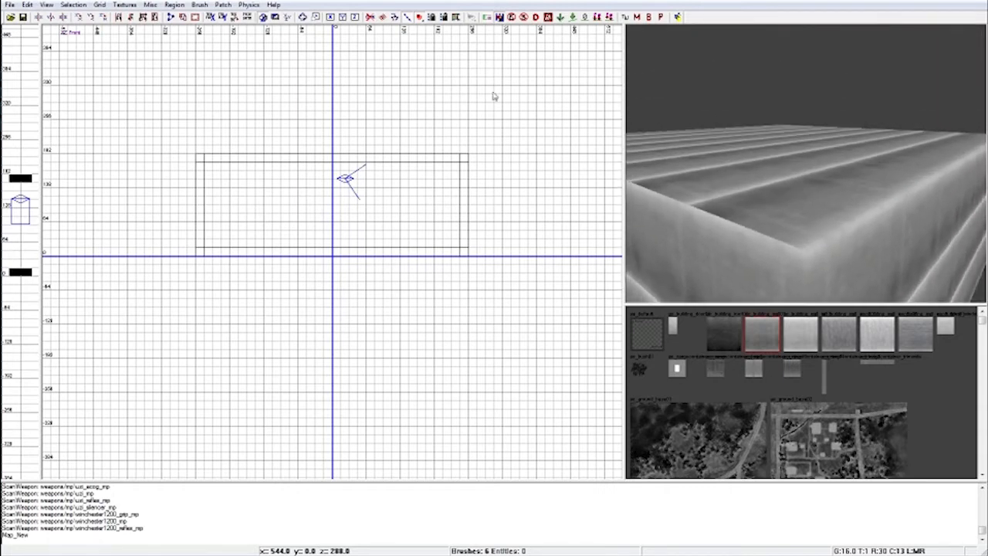
Open mp_yea.map from map_source, declining to save current changes
{"action": "left_click", "coordinate": [10, 4]}
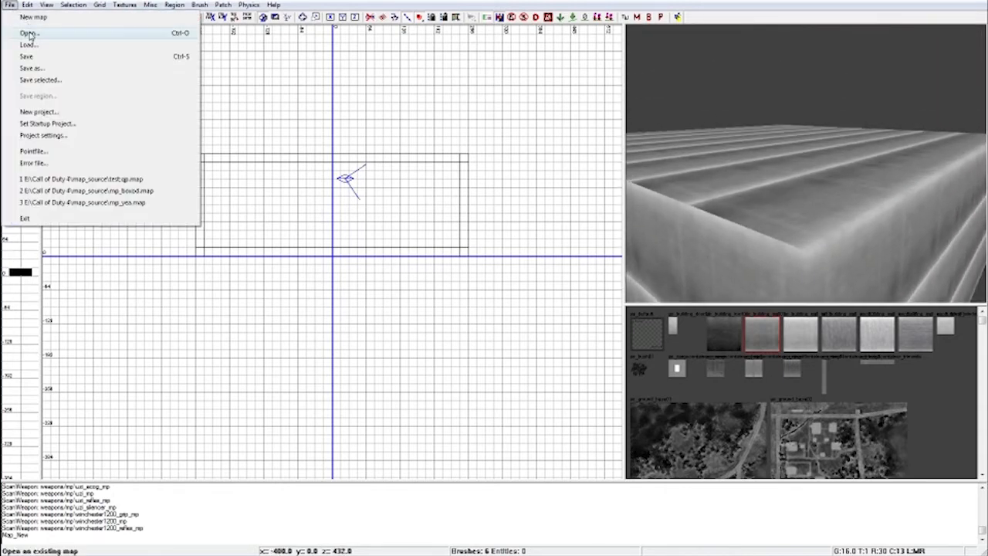
{"action": "left_click", "coordinate": [29, 32]}
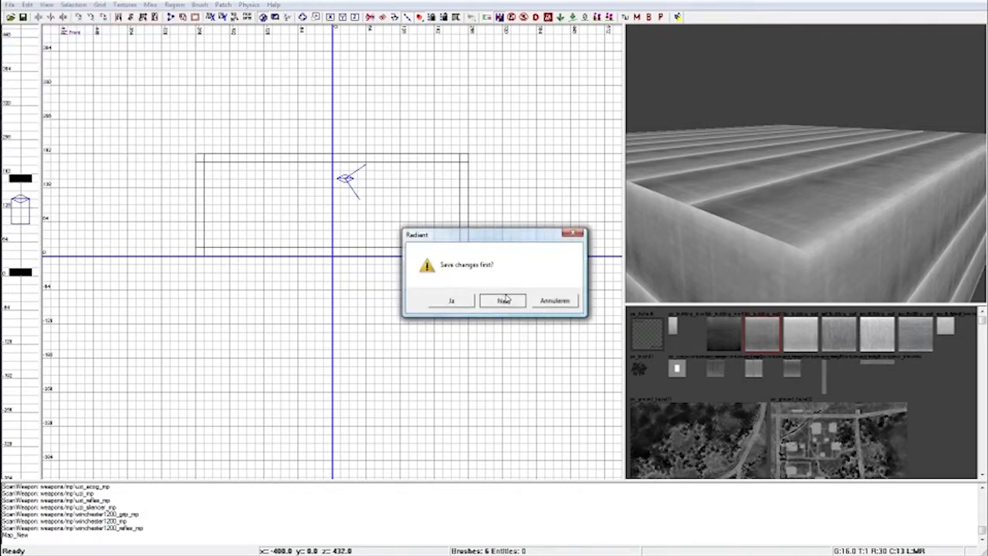
{"action": "left_click", "coordinate": [503, 301]}
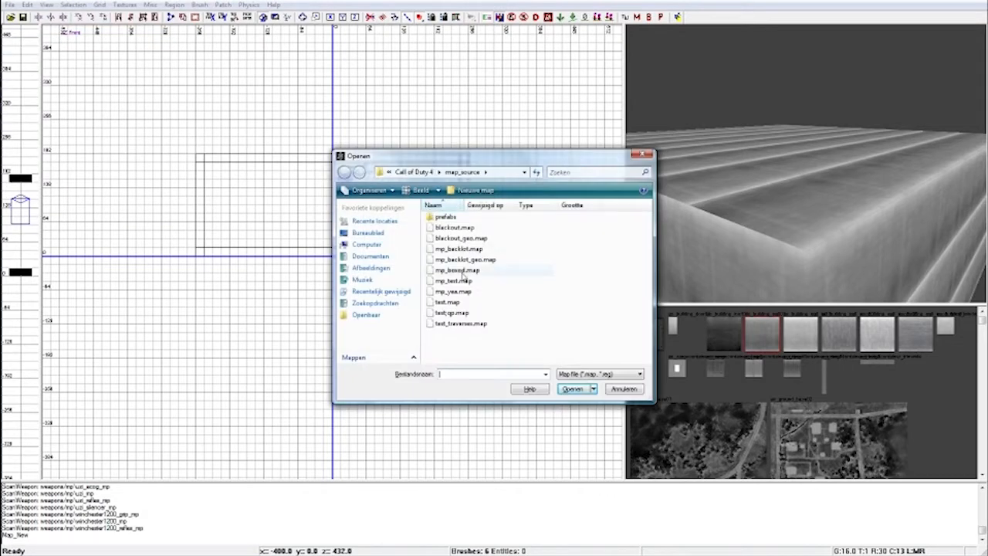
{"action": "left_click", "coordinate": [453, 291]}
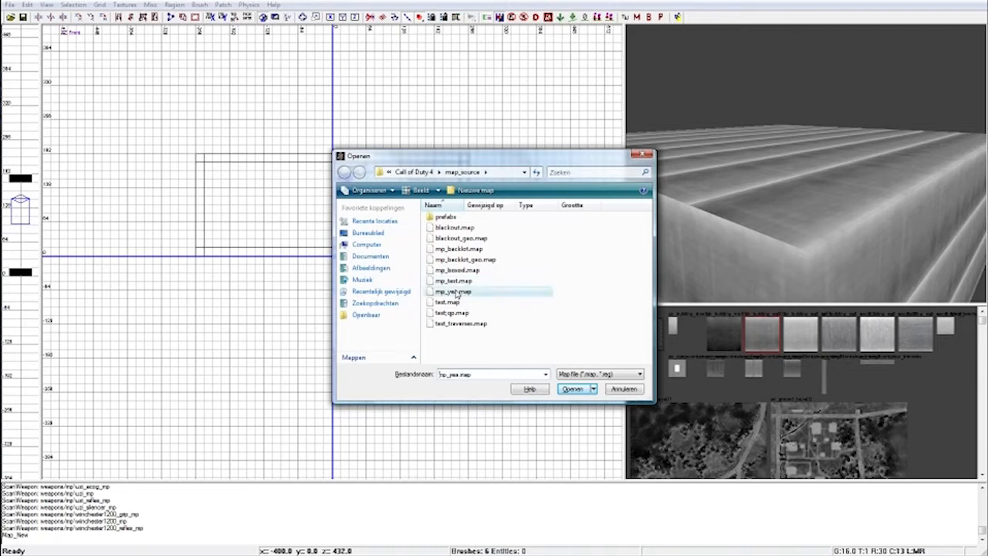
{"action": "left_click", "coordinate": [573, 388]}
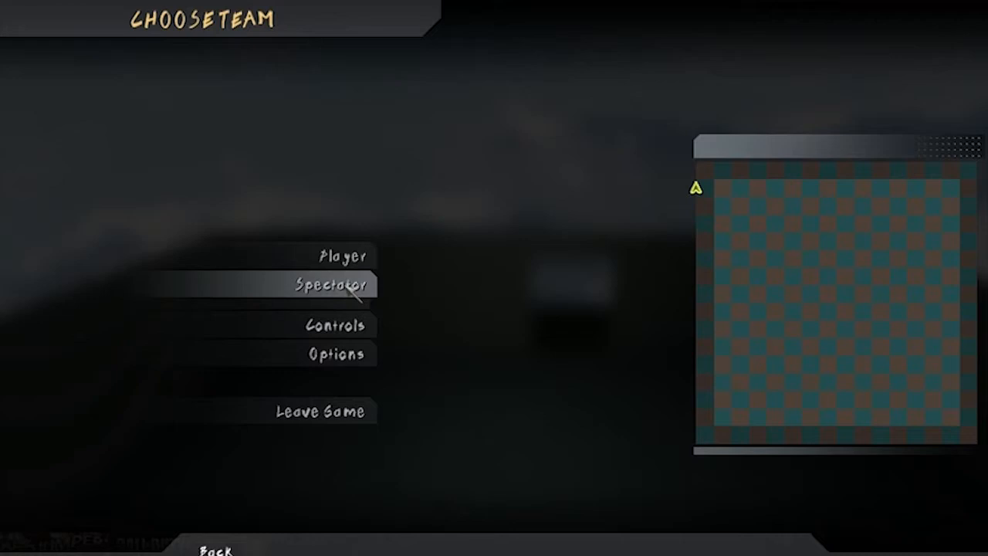
Choose Spectator on the Choose Team menu
{"action": "left_click", "coordinate": [332, 284]}
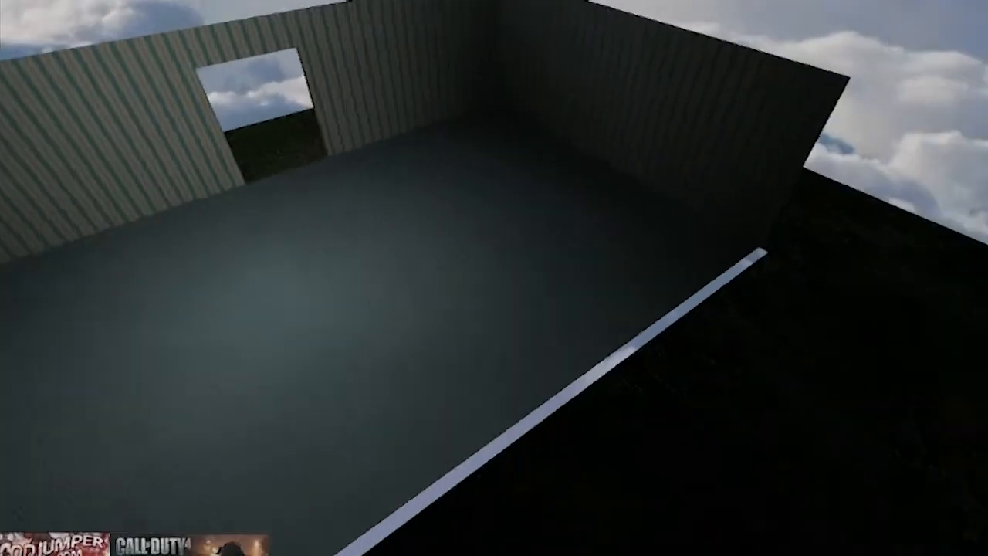
{"action": "mouse_move", "coordinate": [494, 278]}
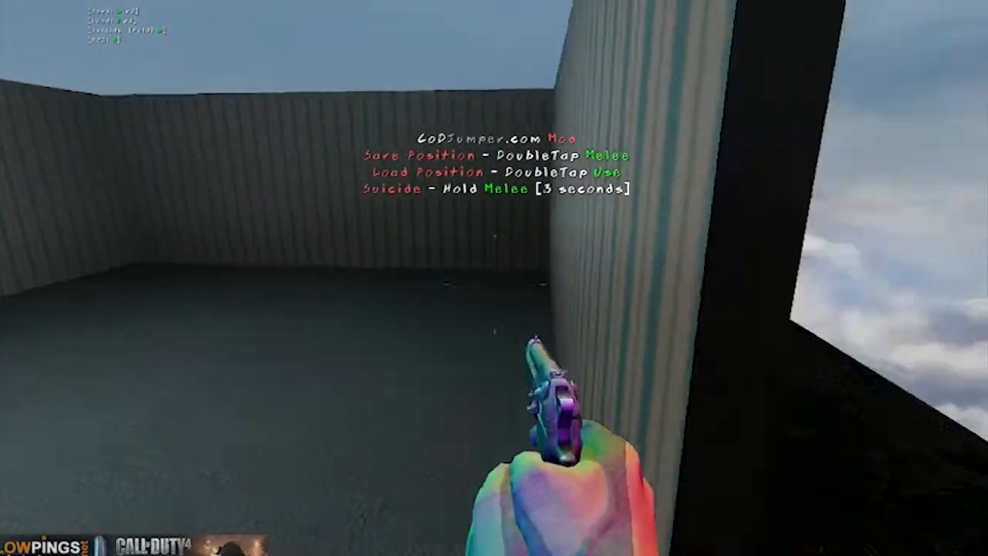
{"action": "mouse_move", "coordinate": [494, 278]}
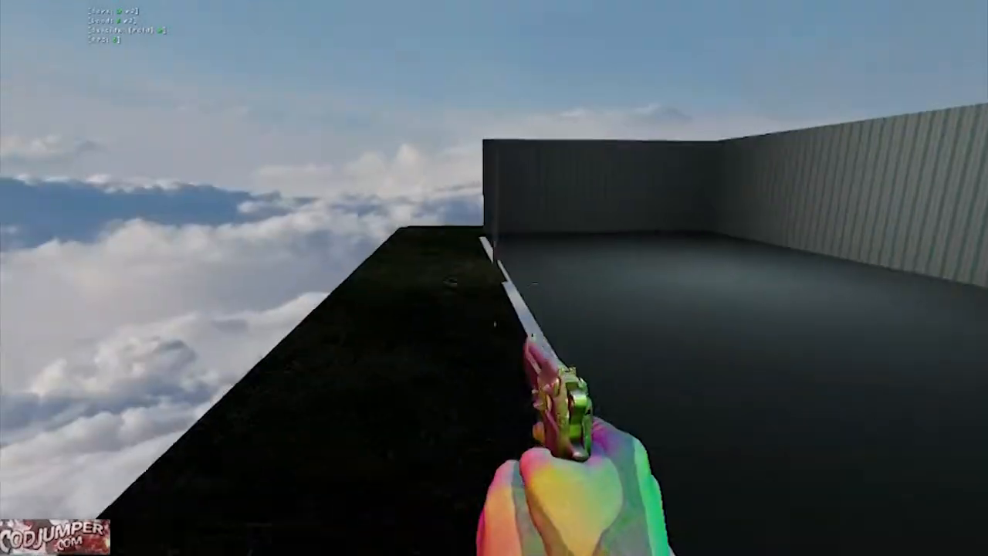
{"action": "mouse_move", "coordinate": [495, 278]}
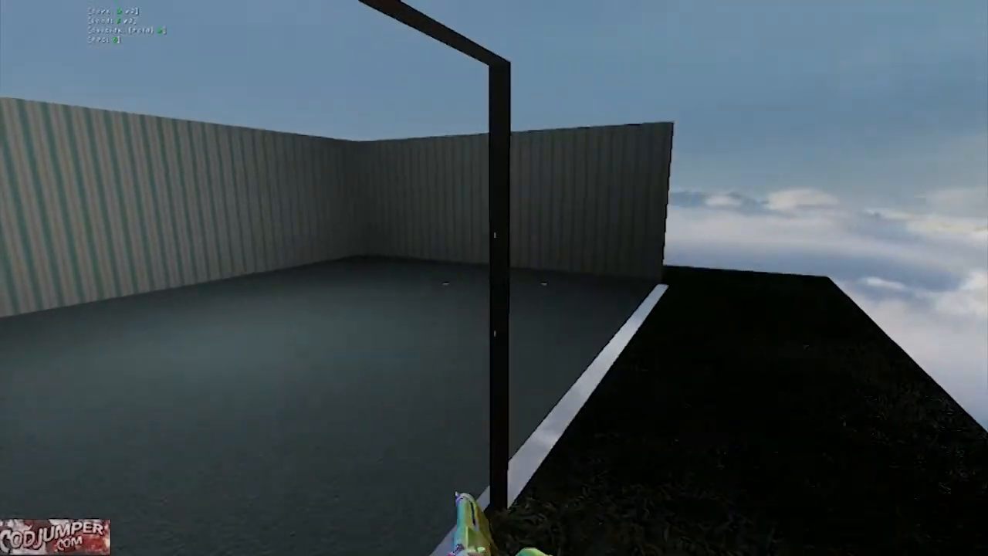
{"action": "mouse_move", "coordinate": [494, 277]}
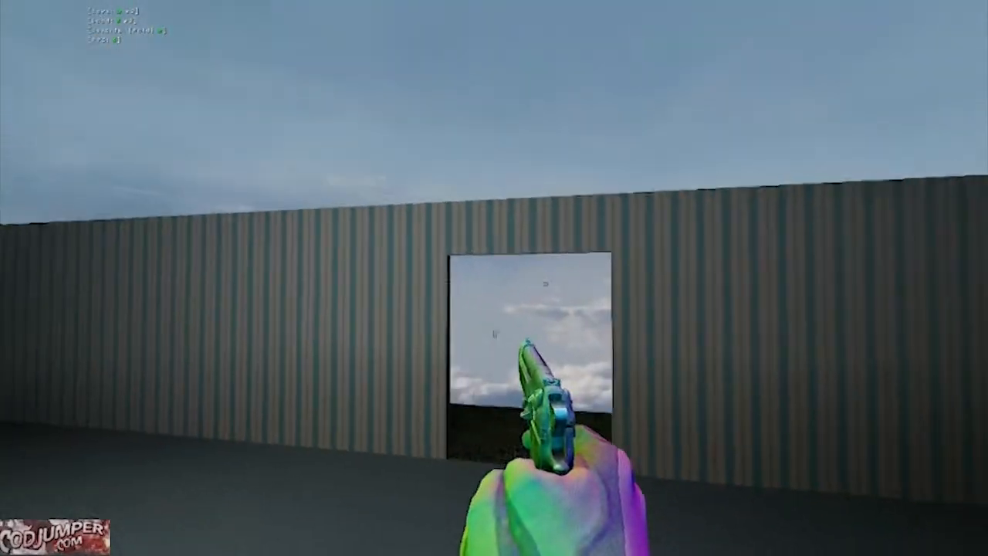
{"action": "mouse_move", "coordinate": [494, 278]}
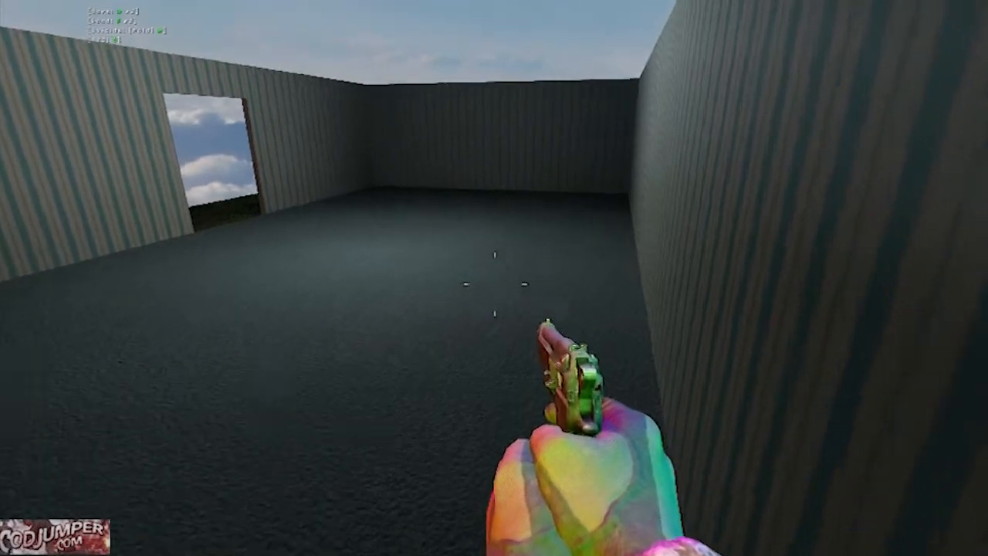
{"action": "mouse_move", "coordinate": [495, 278]}
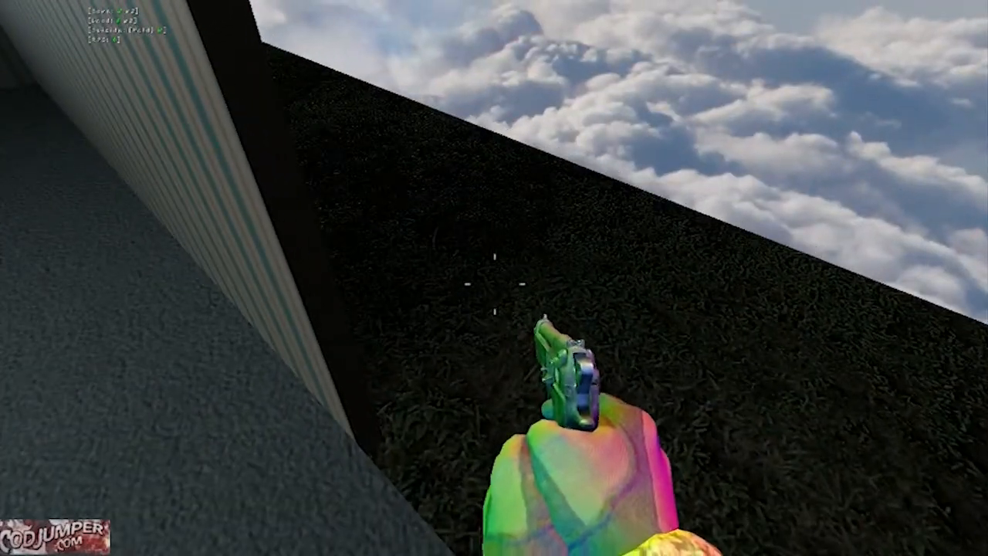
{"action": "mouse_move", "coordinate": [494, 278]}
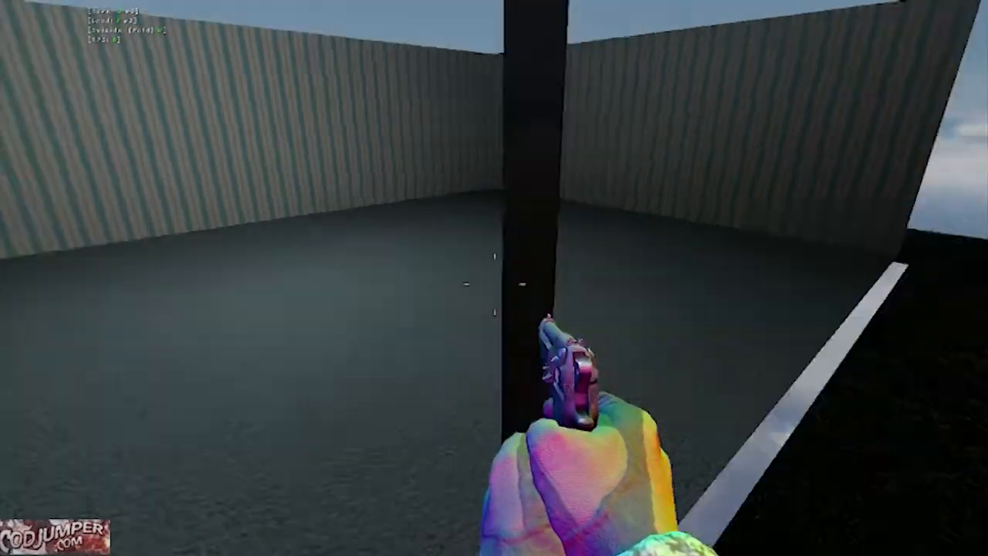
{"action": "mouse_move", "coordinate": [494, 278]}
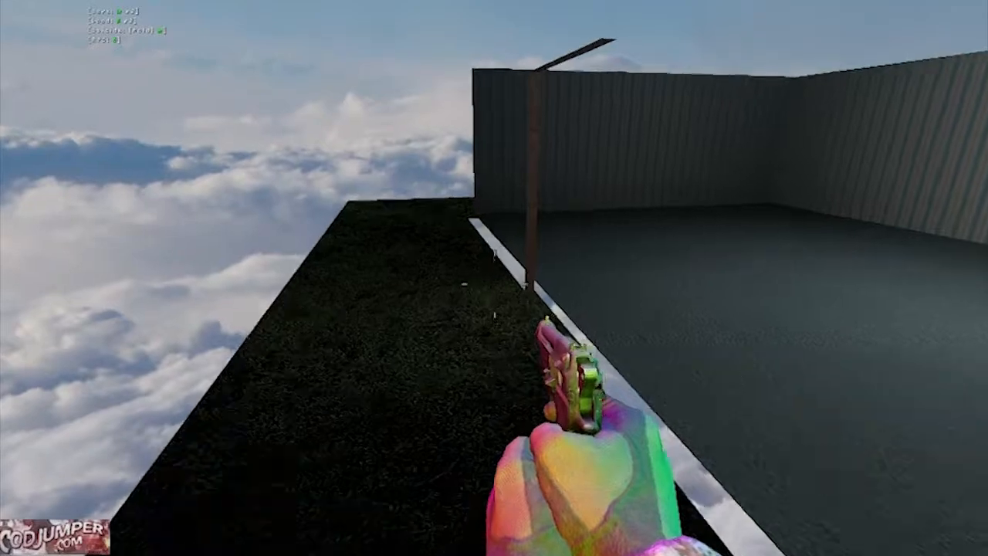